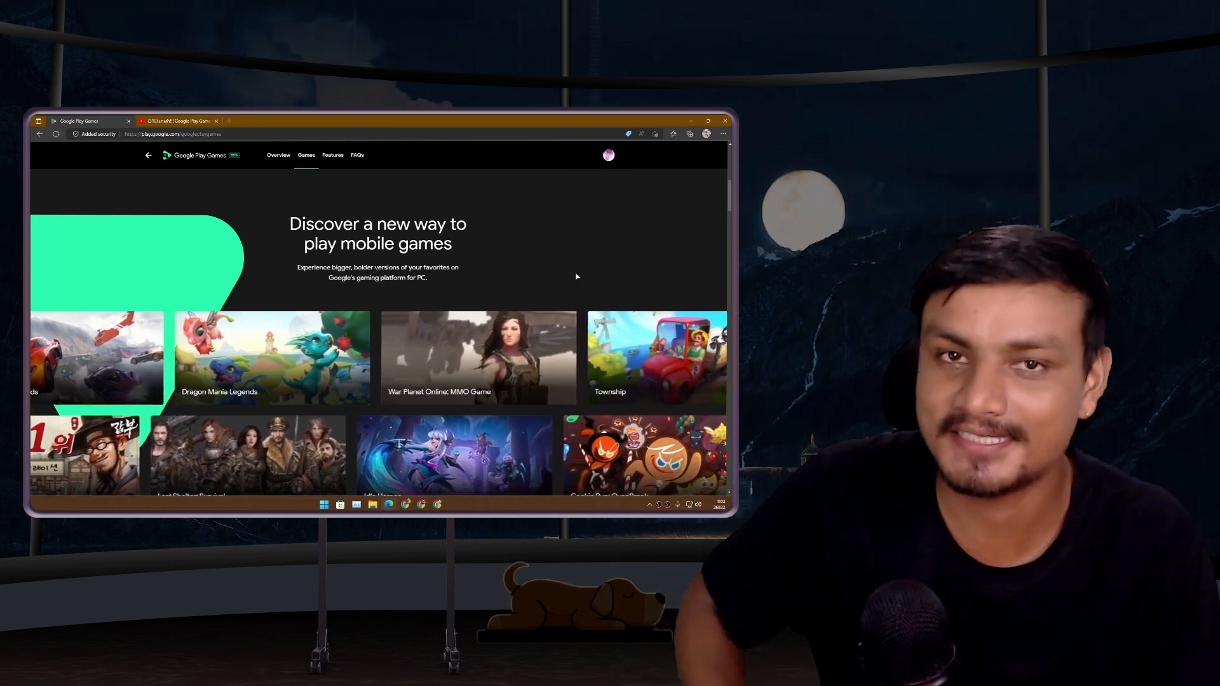
# Scroll through the website's games carousel to browse the featured titles
pyautogui.hscroll(3)
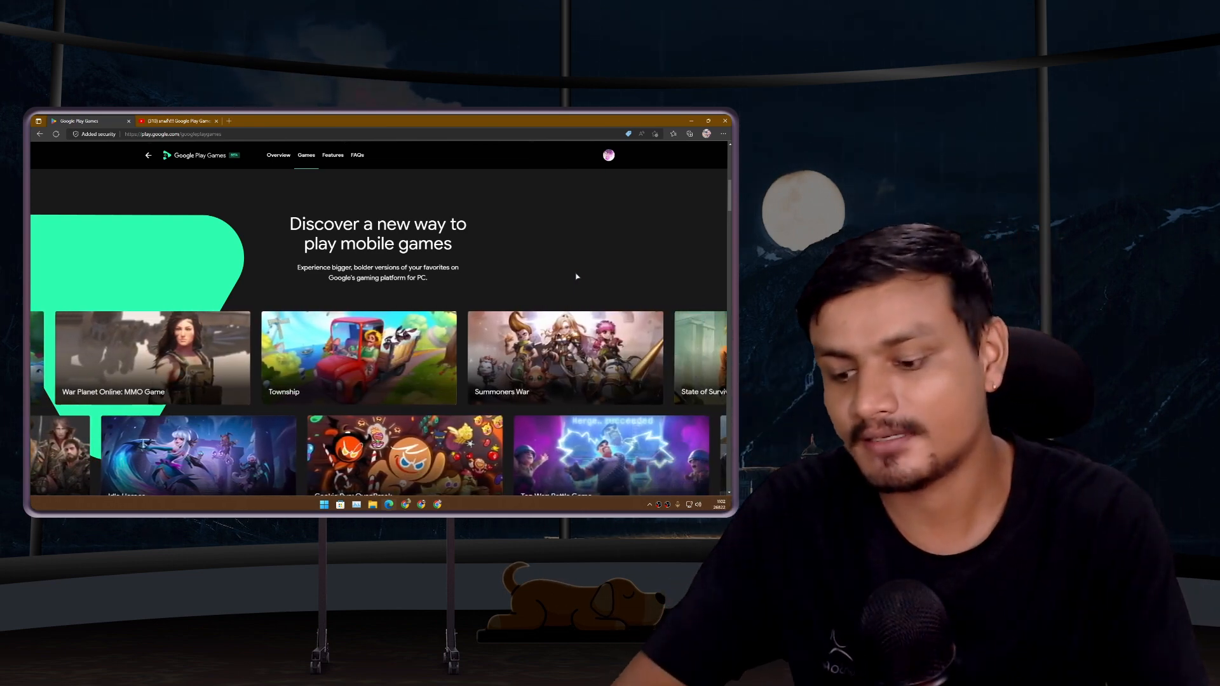
pyautogui.hscroll(3)
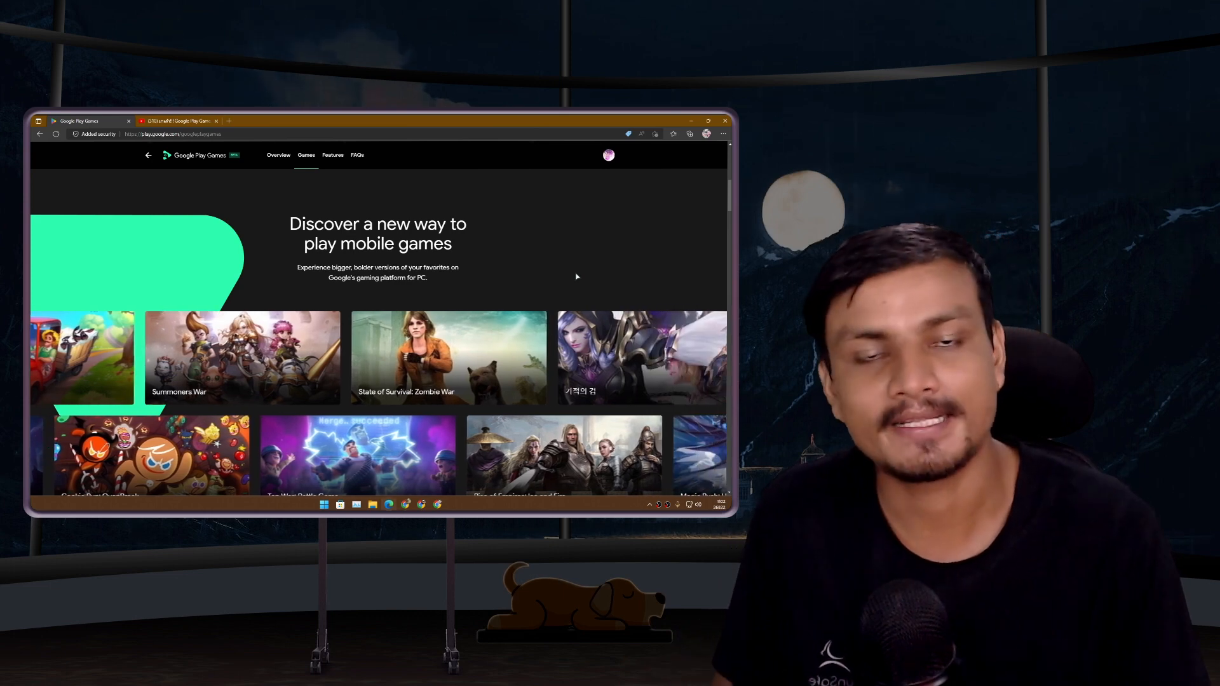
pyautogui.hscroll(3)
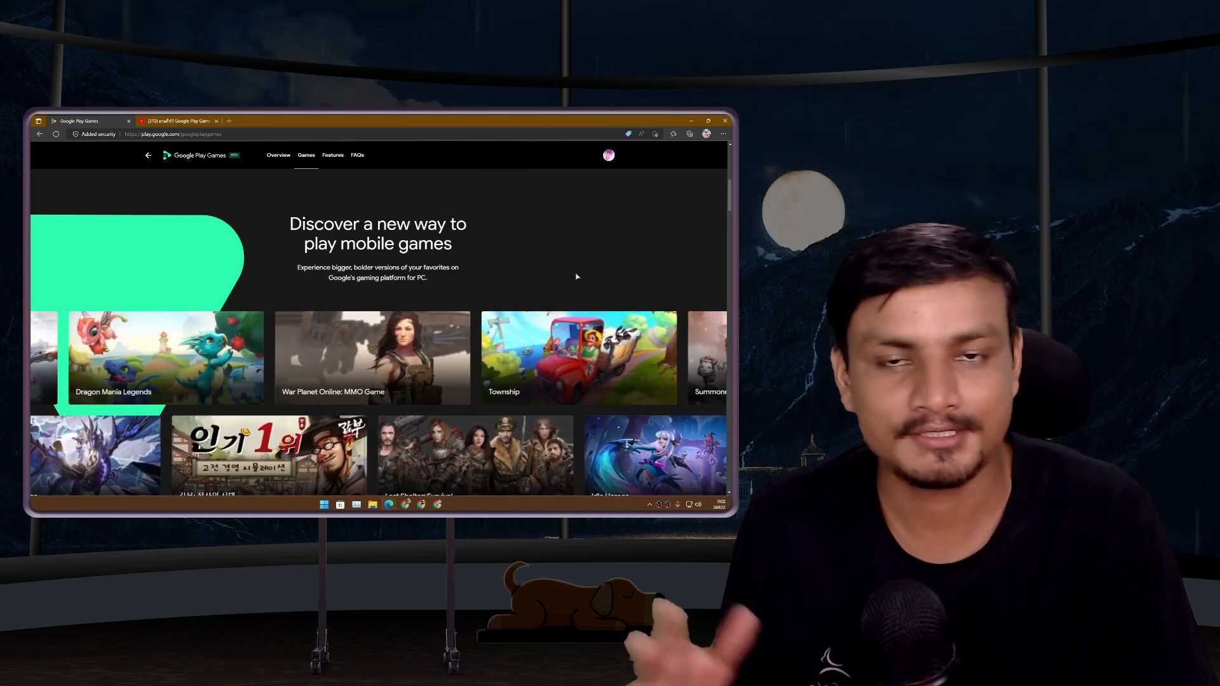
pyautogui.hscroll(3)
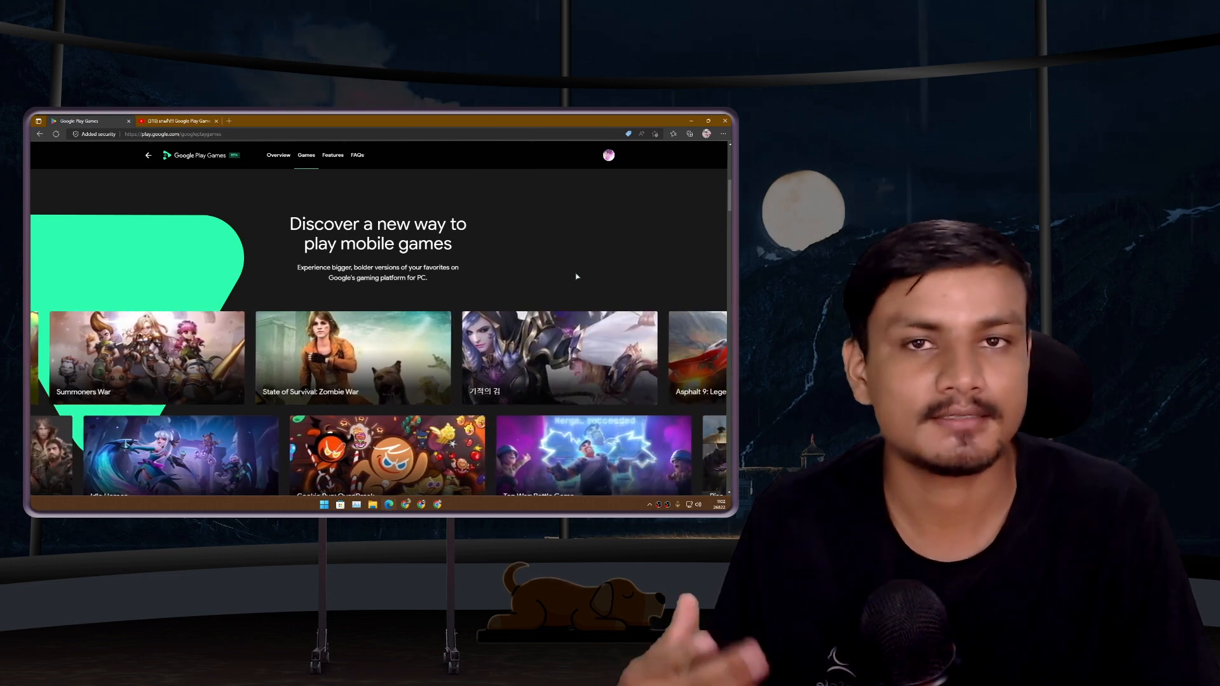
pyautogui.hscroll(3)
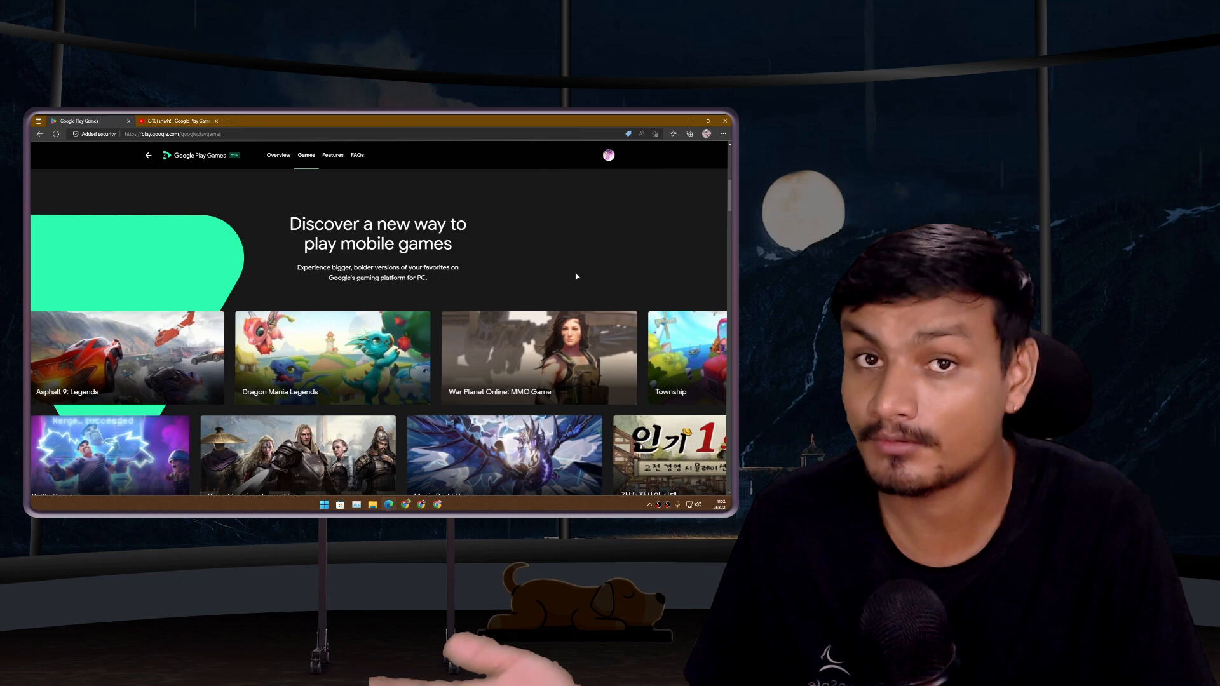
pyautogui.hscroll(3)
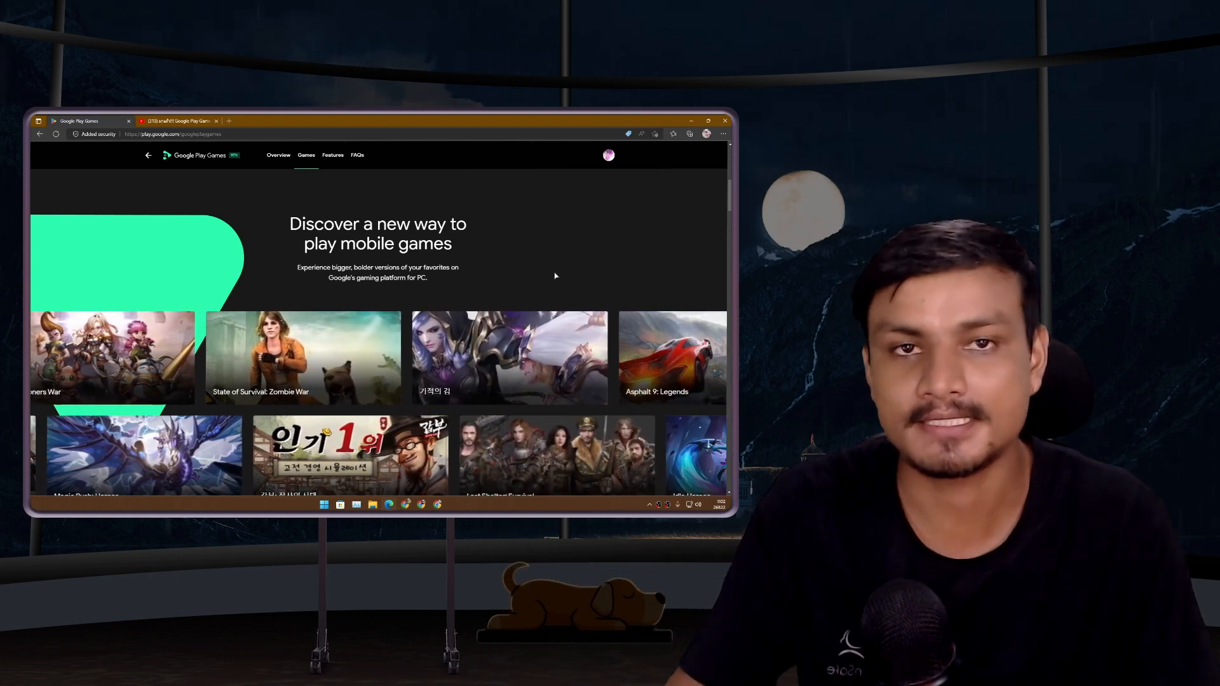
pyautogui.hscroll(3)
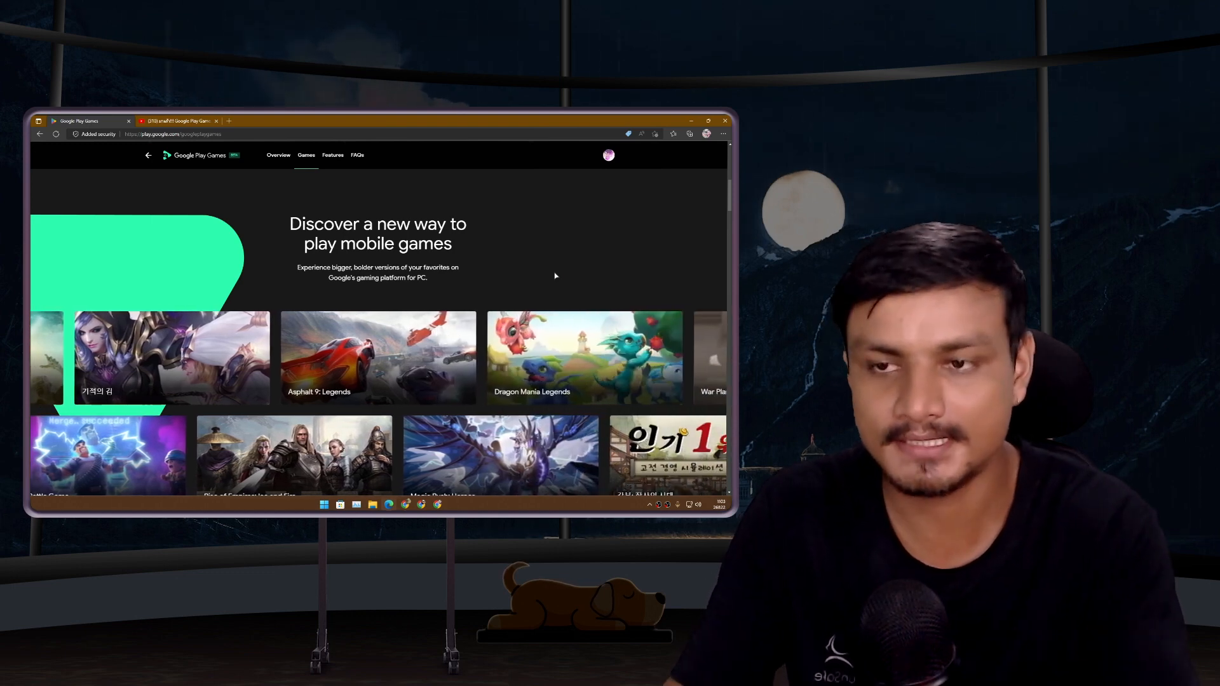
pyautogui.hscroll(3)
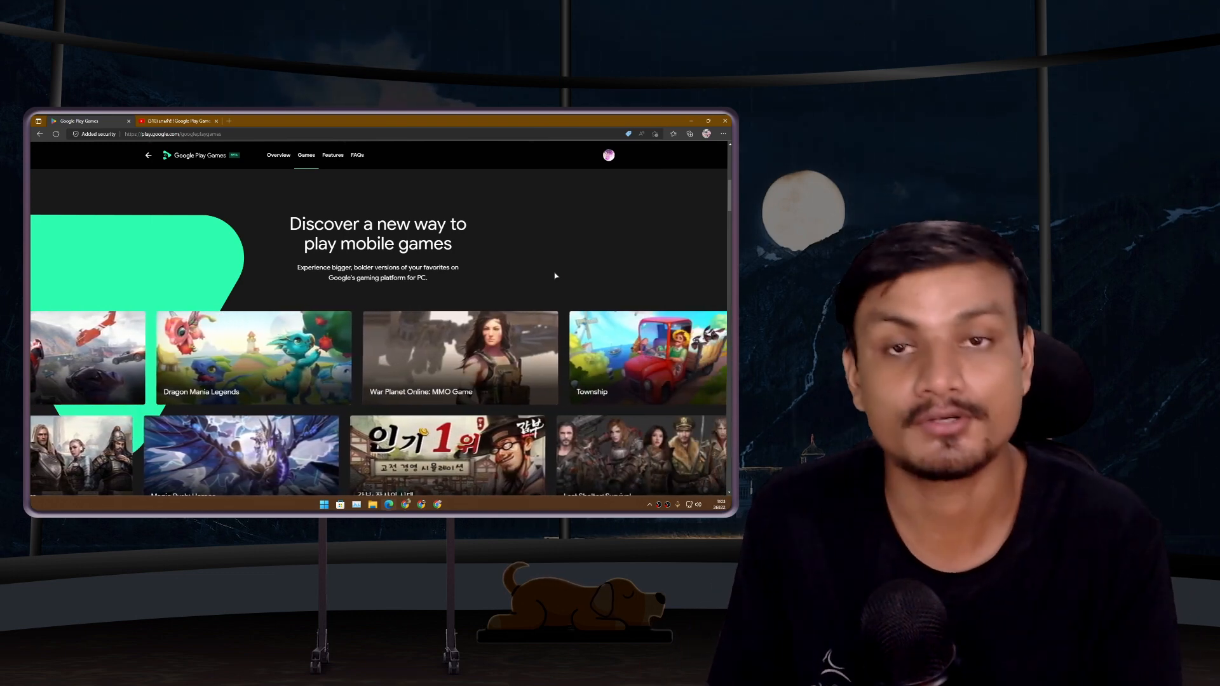
pyautogui.hscroll(3)
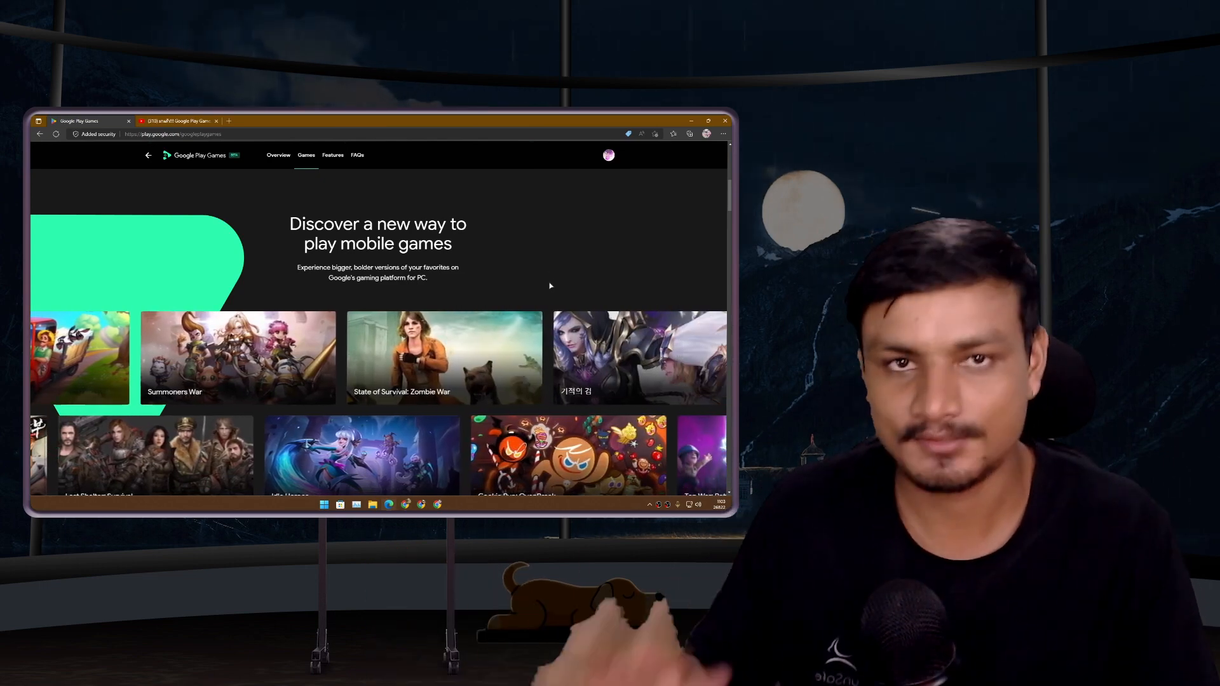
pyautogui.hscroll(3)
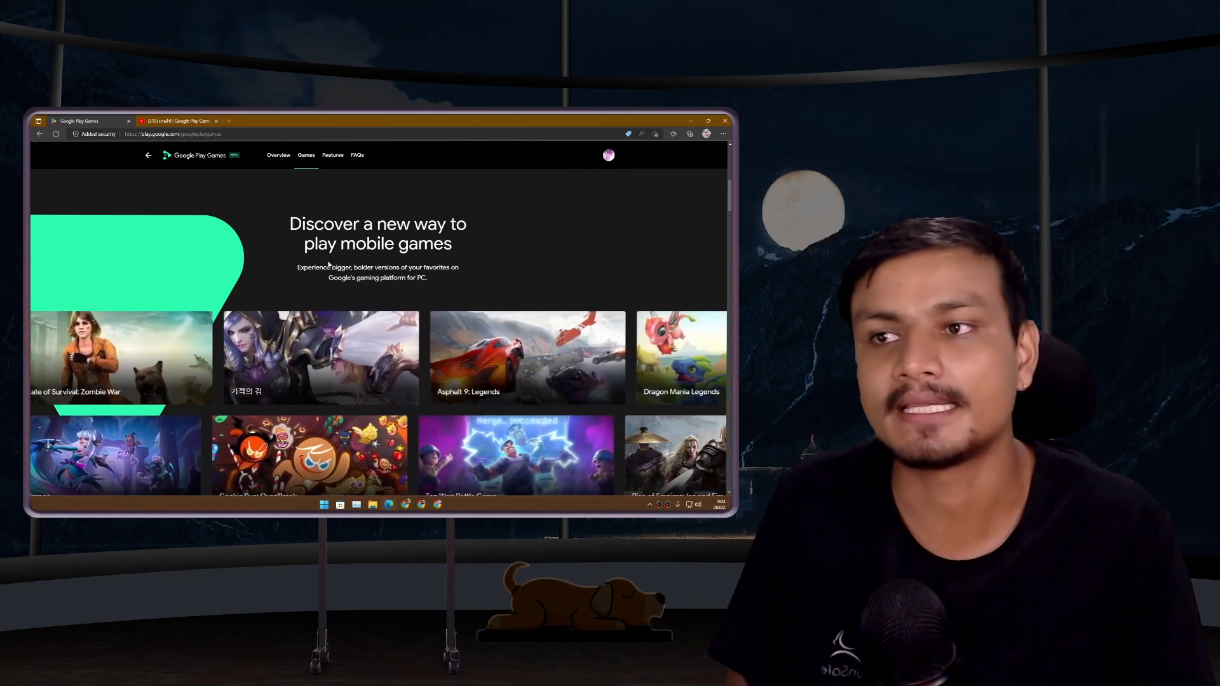
# Reach the FAQs and expand 'Who can participate in the beta?' to read the eligible countries
pyautogui.scroll(-3)
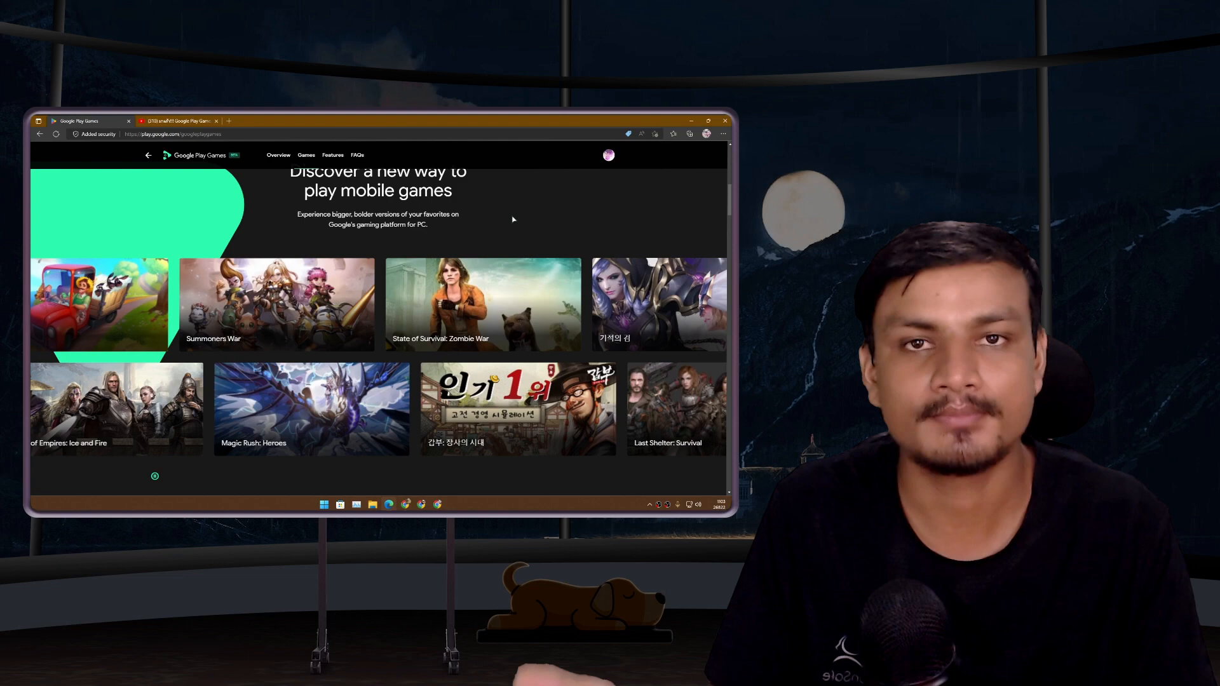
pyautogui.hscroll(3)
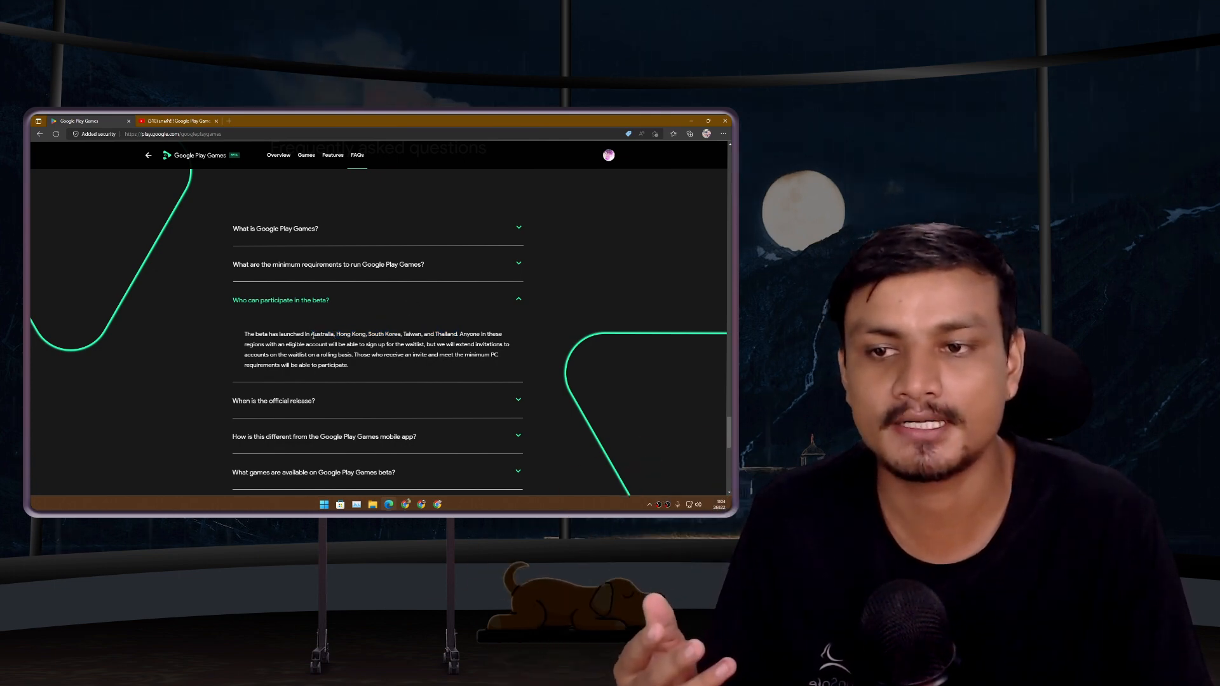
pyautogui.moveTo(335, 335); pyautogui.dragTo(457, 334)
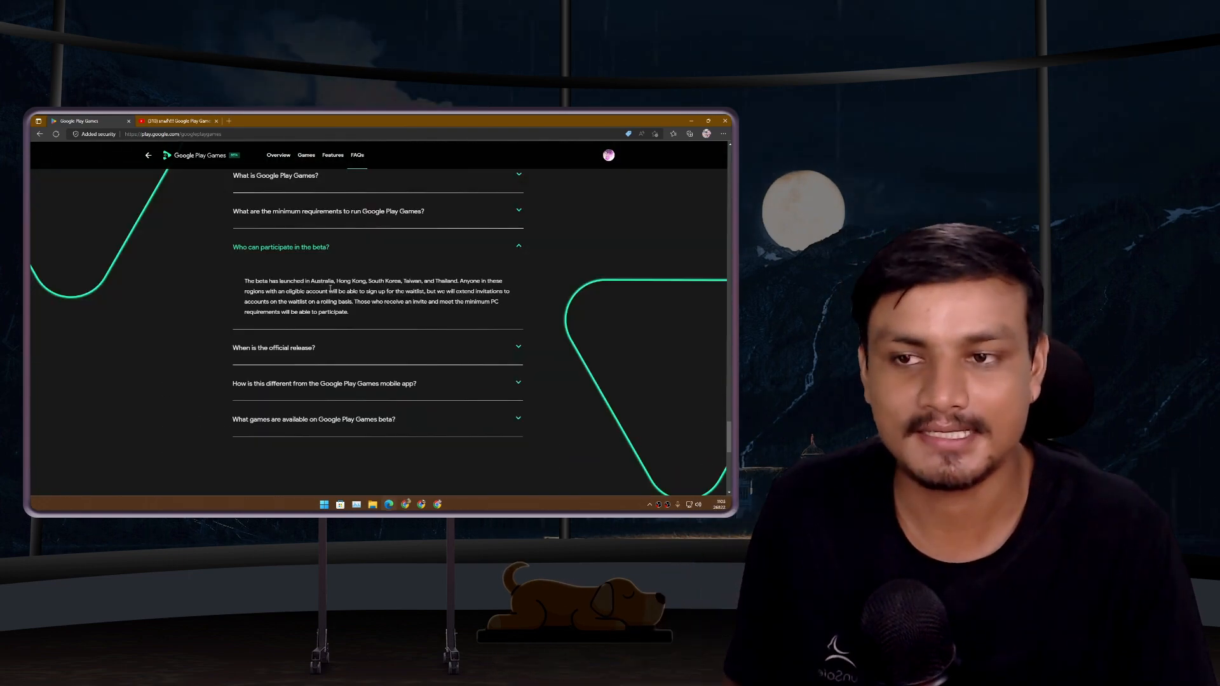
pyautogui.moveTo(310, 281); pyautogui.dragTo(457, 281)
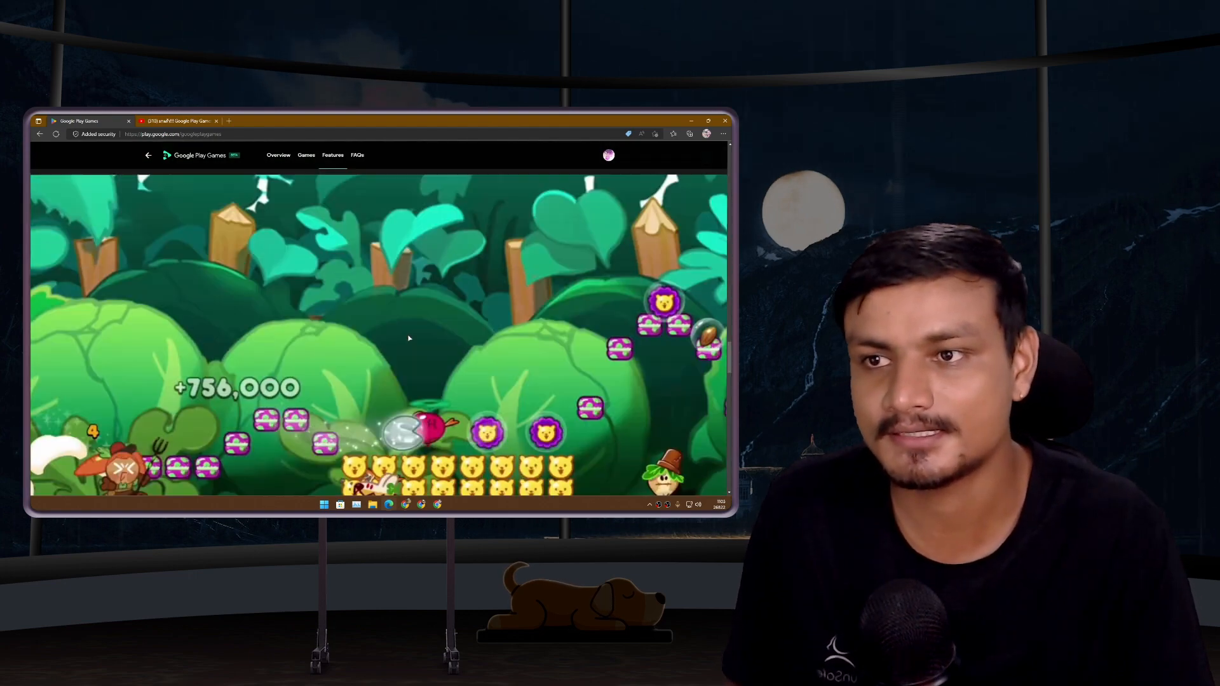
# Return to Overview, reread the beta eligibility FAQ, then switch to the YouTube beta video tab
pyautogui.click(278, 155)
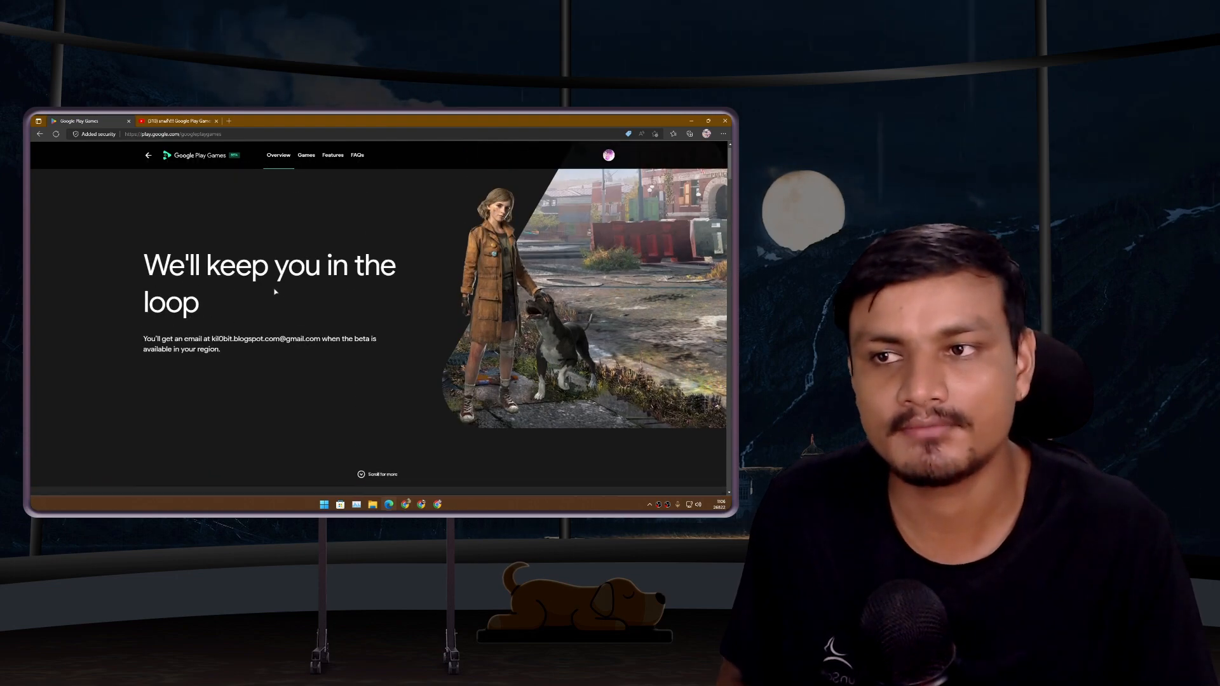
pyautogui.scroll(-3)
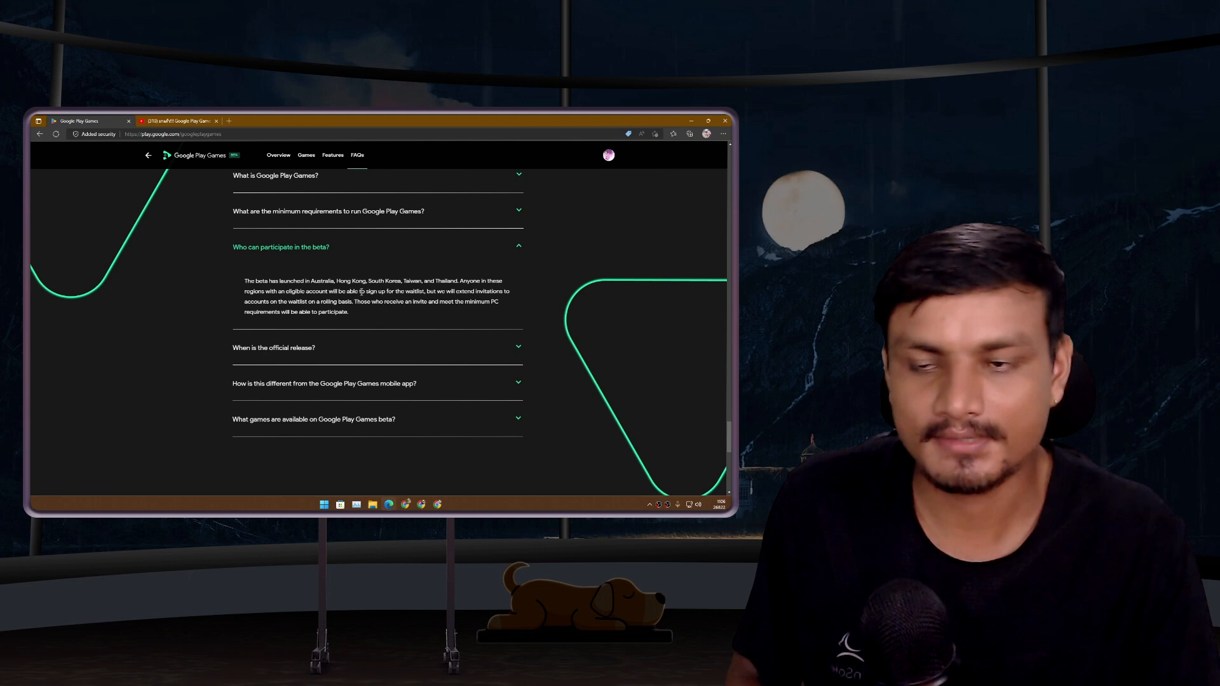
pyautogui.moveTo(310, 281); pyautogui.dragTo(458, 281)
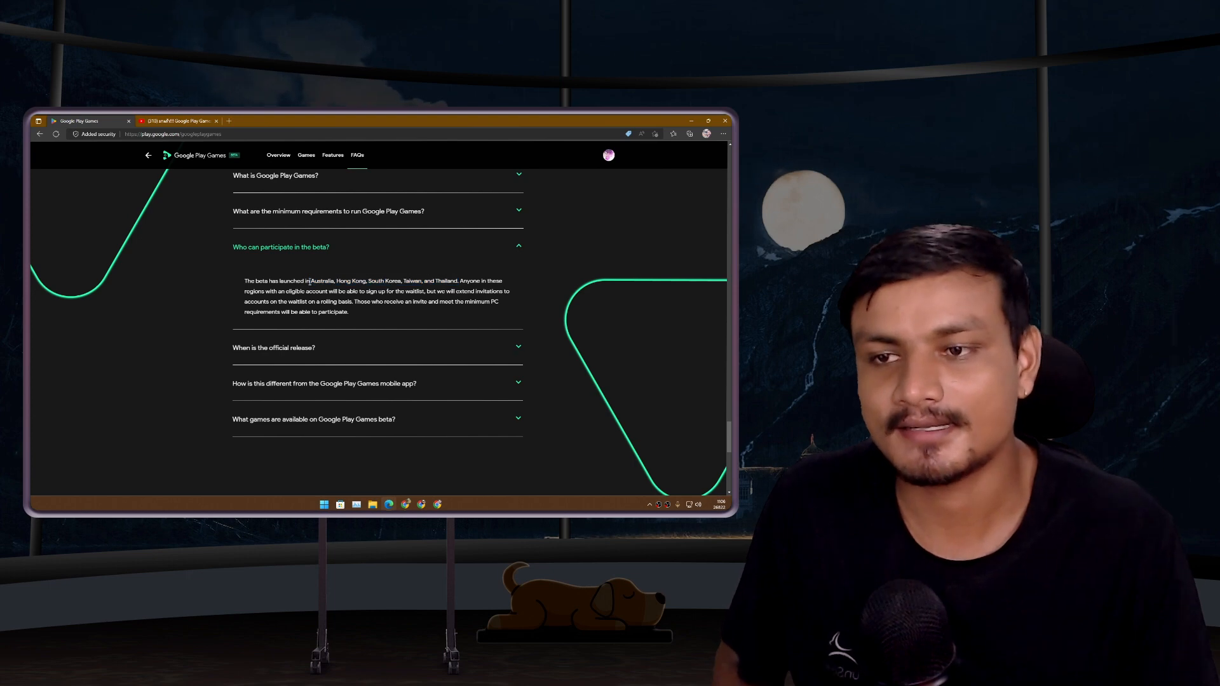
pyautogui.moveTo(310, 281); pyautogui.dragTo(447, 281)
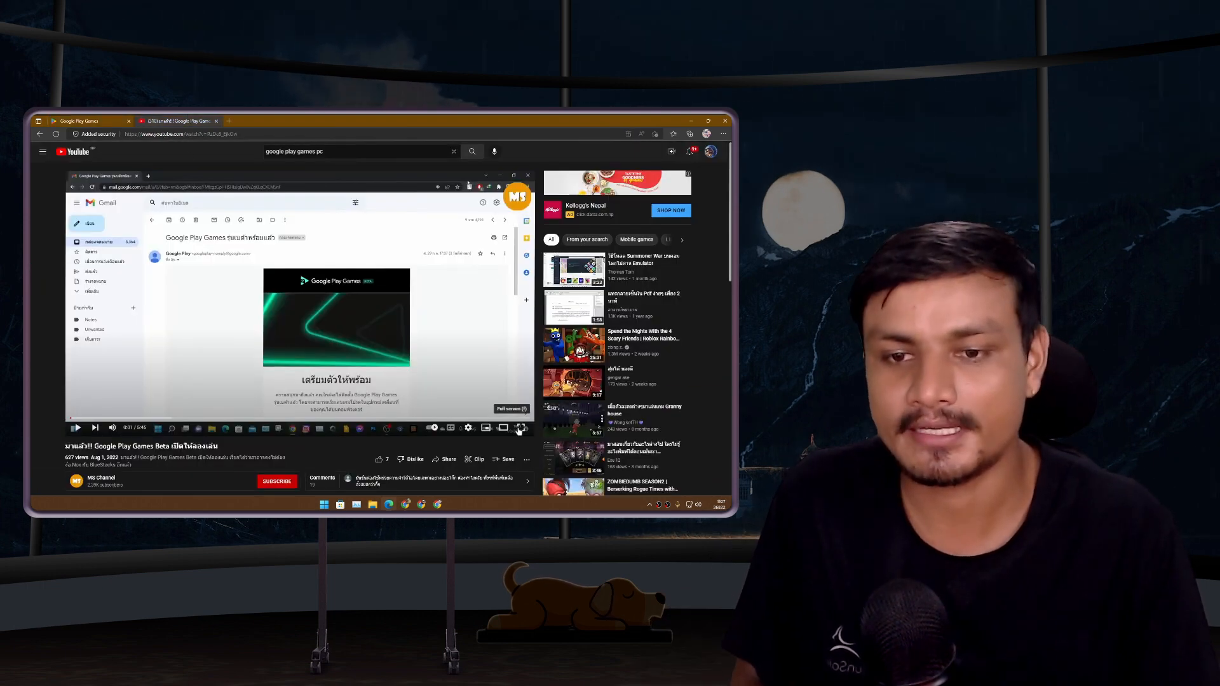
# Play the beta video fullscreen and skip ahead to the desktop with the Google Play Games shortcut
pyautogui.click(522, 428)
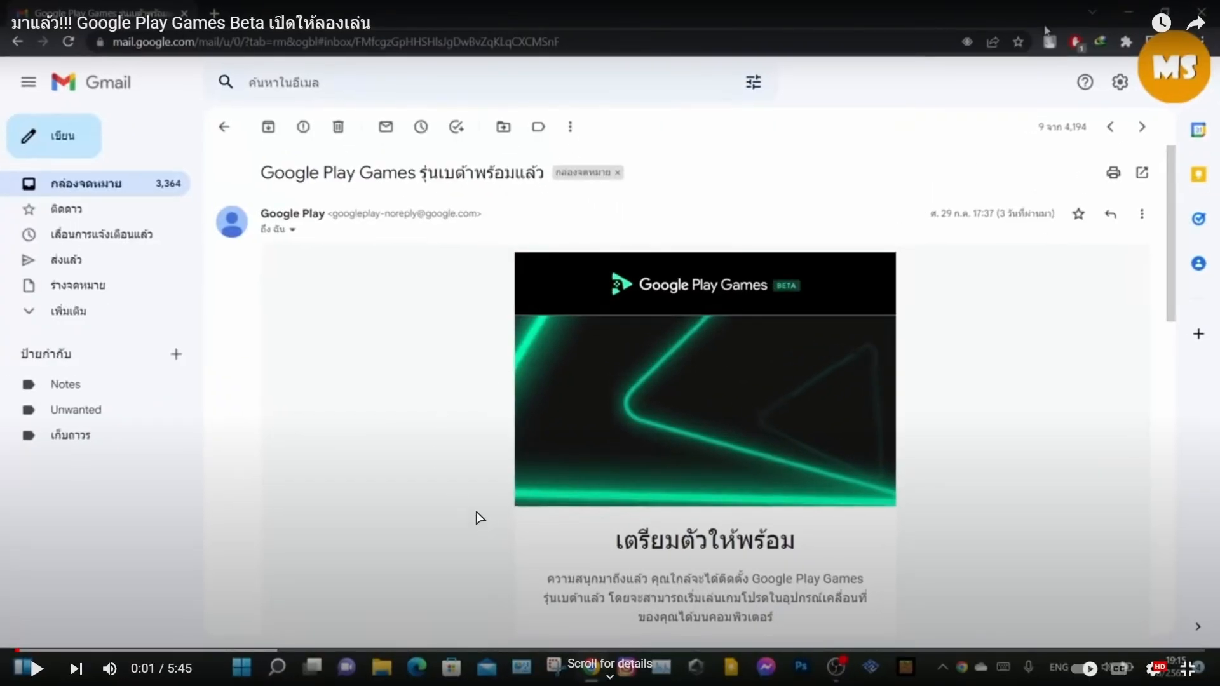
pyautogui.moveTo(358, 332)
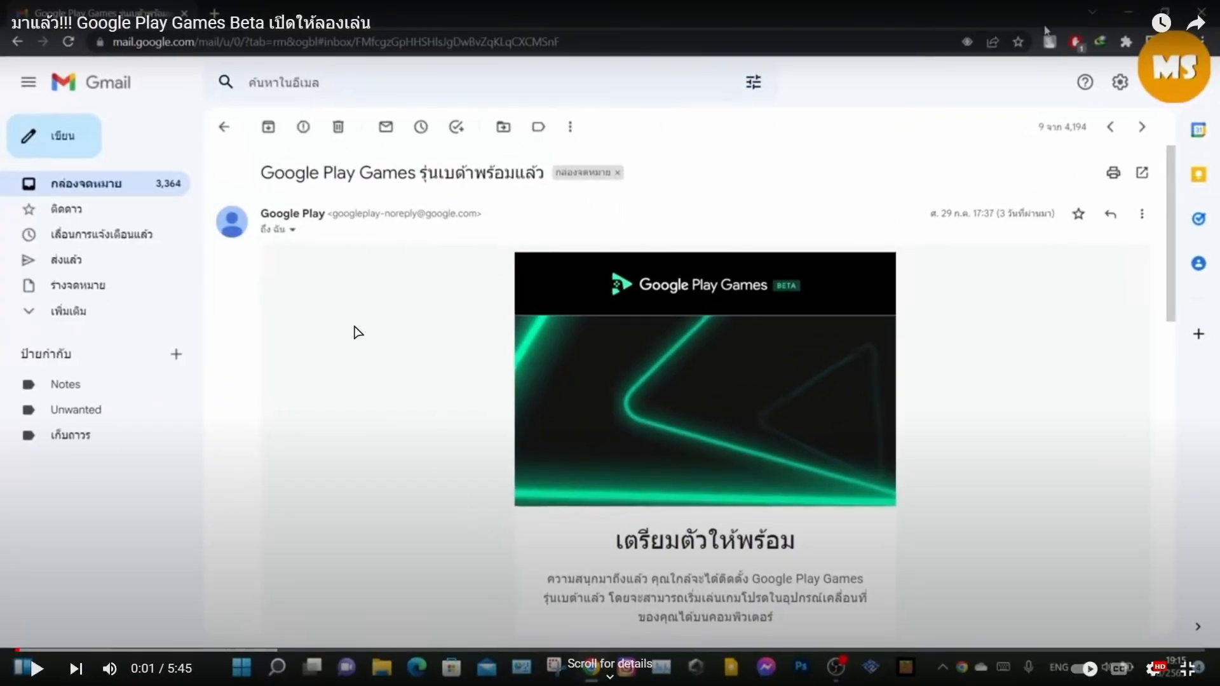
pyautogui.moveTo(633, 461)
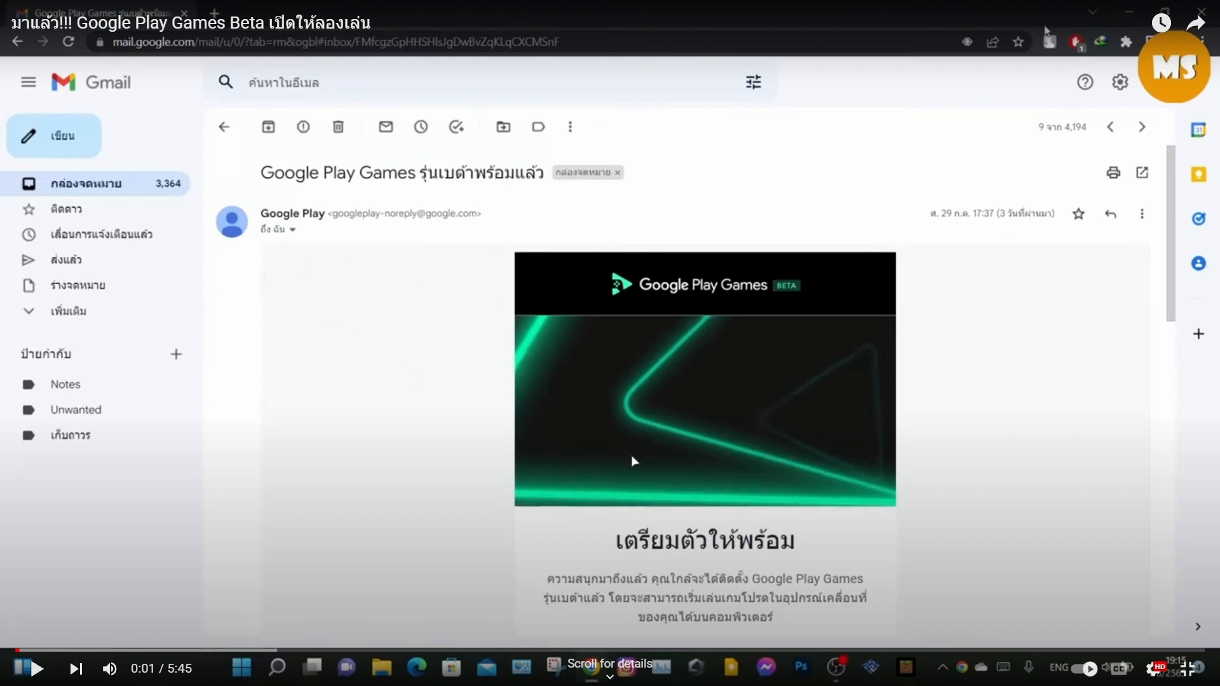
pyautogui.moveTo(623, 408)
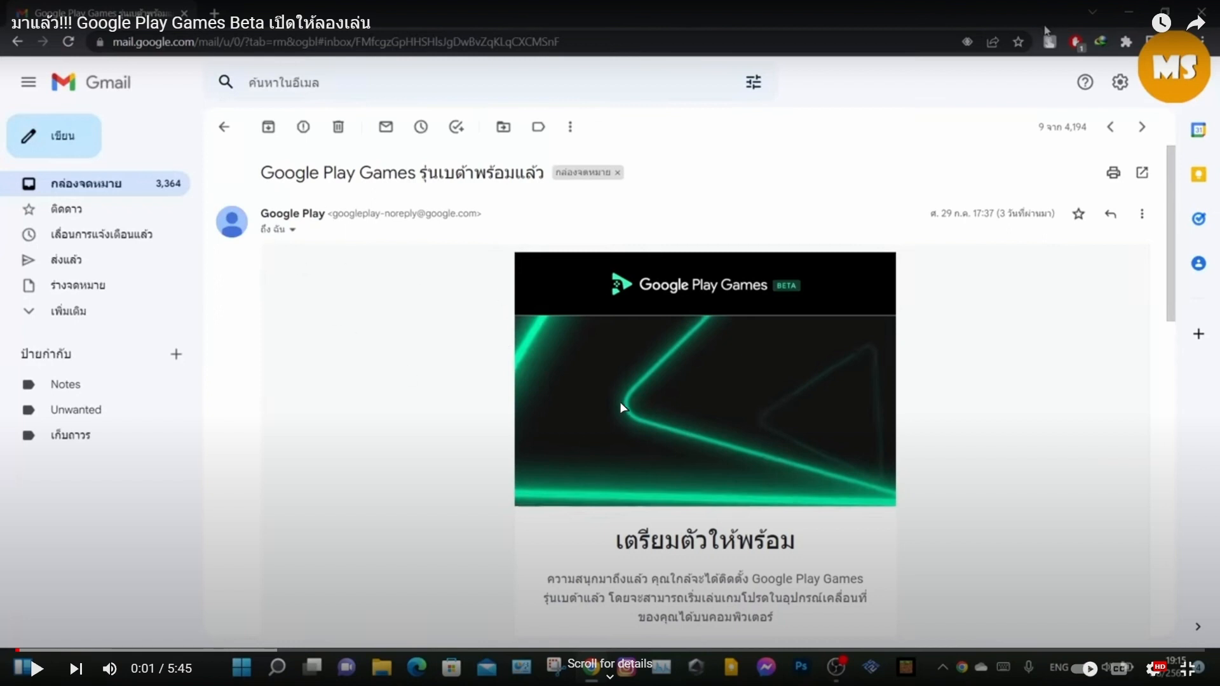
pyautogui.moveTo(221, 615)
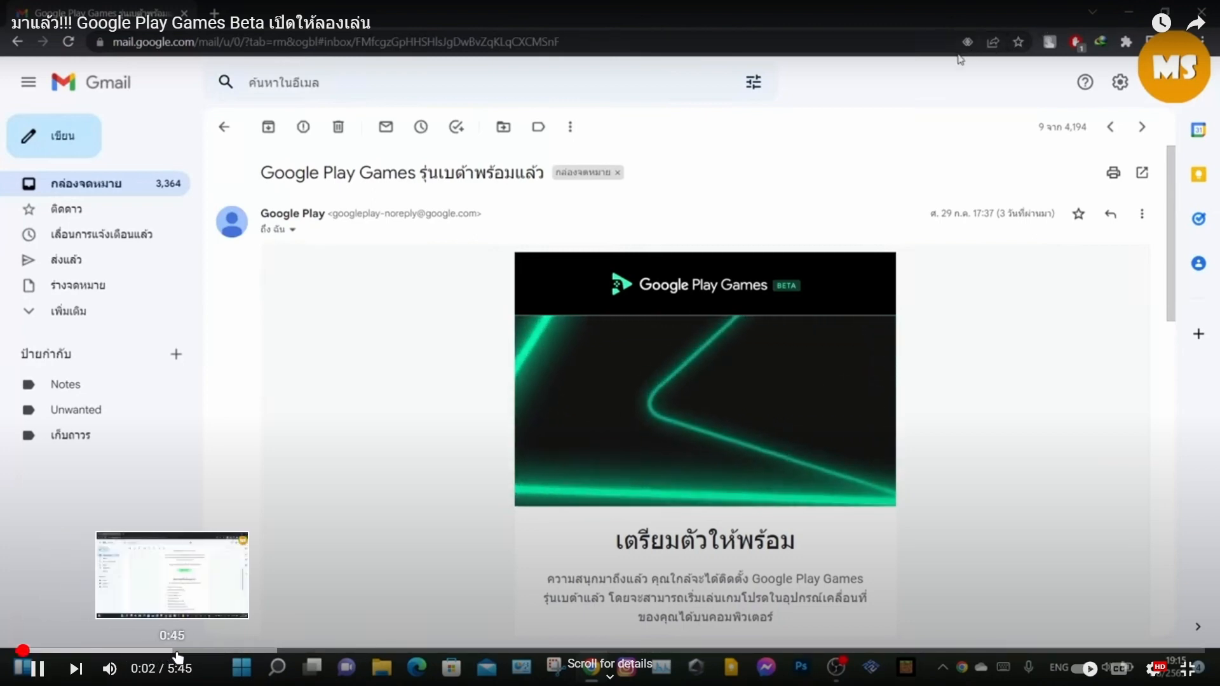
pyautogui.scroll(-3)
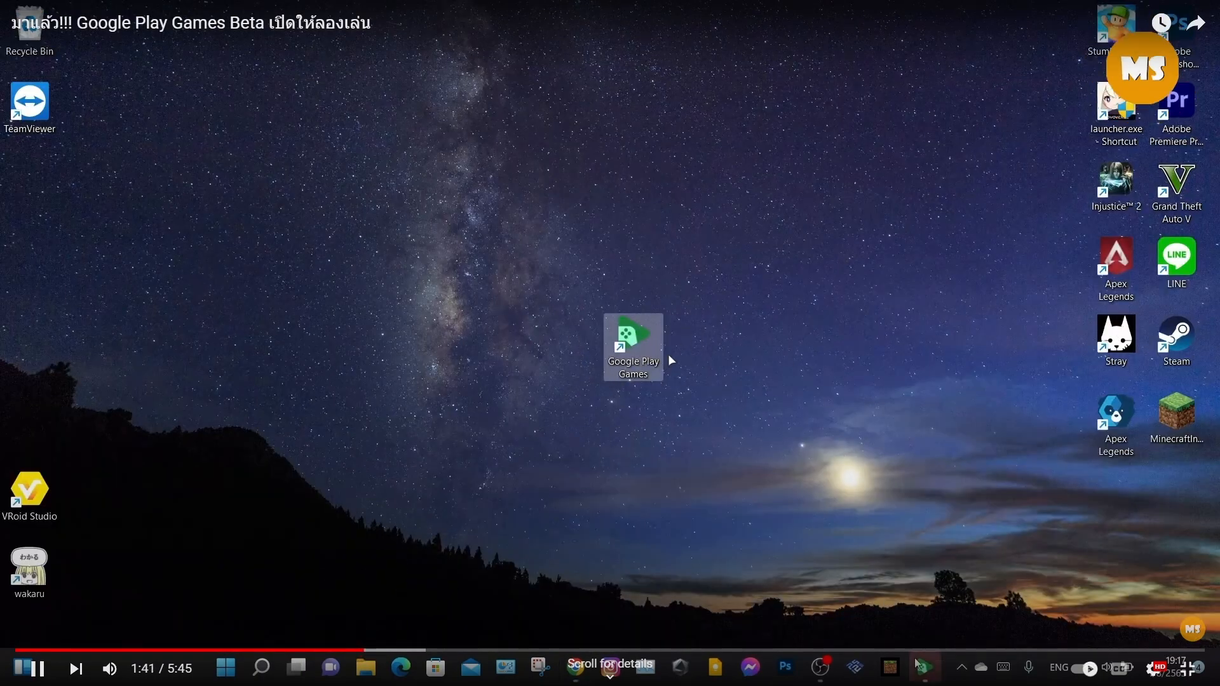
# Launch Google Play Games from the desktop shortcut and view the Library of installed games
pyautogui.doubleClick(633, 347)
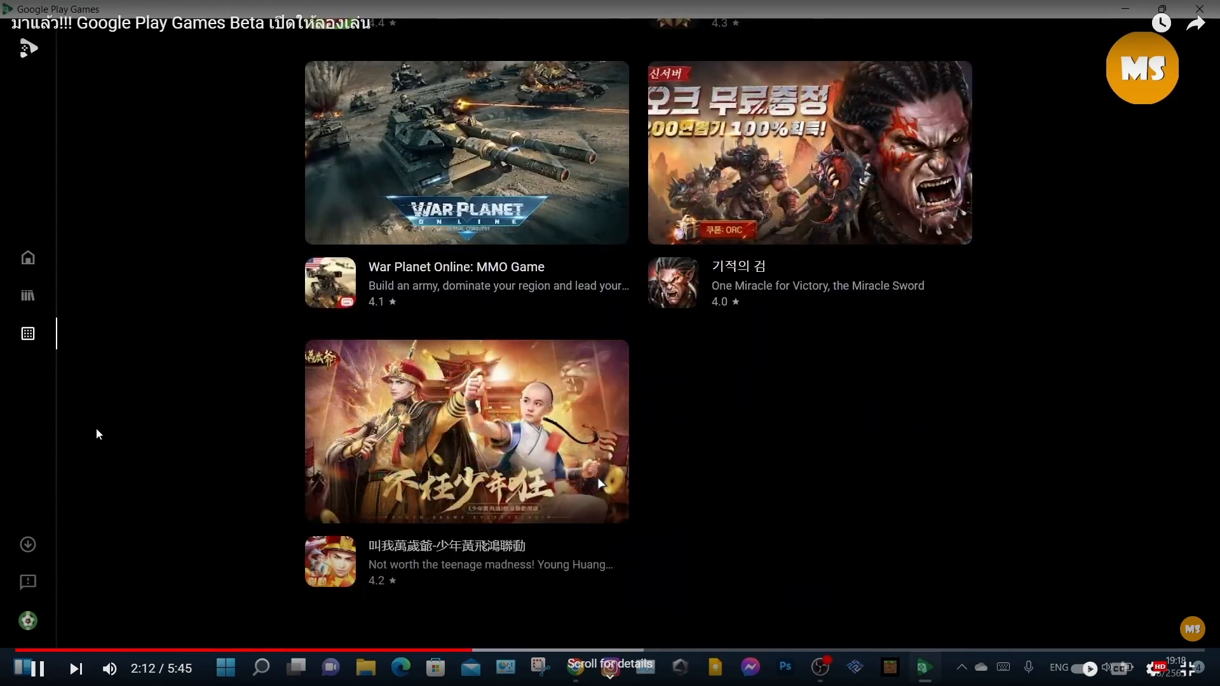
pyautogui.scroll(-3)
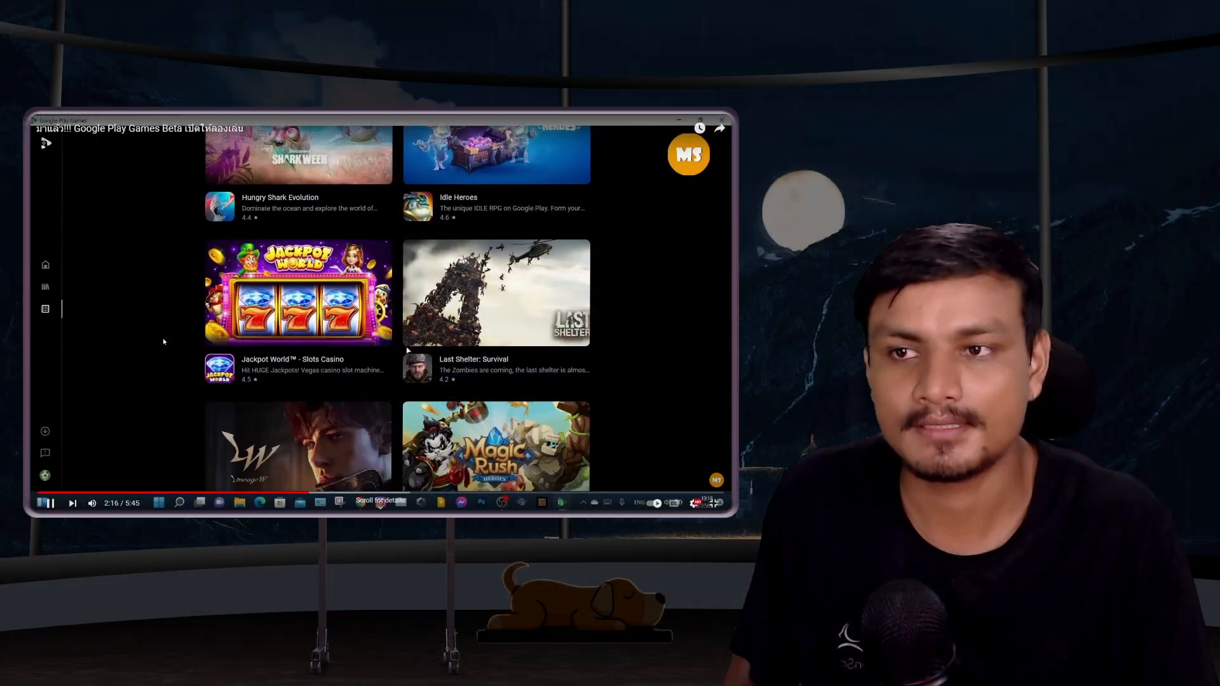
pyautogui.click(44, 287)
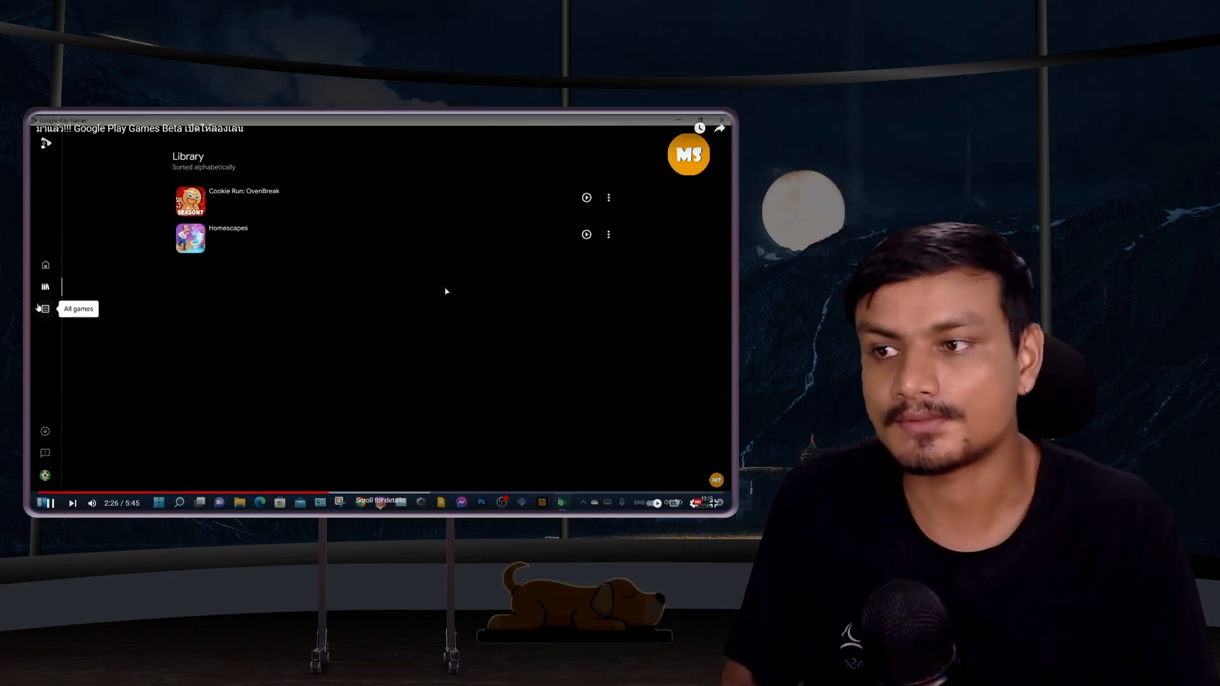
# Switch to All games and scroll down the full catalog
pyautogui.click(44, 307)
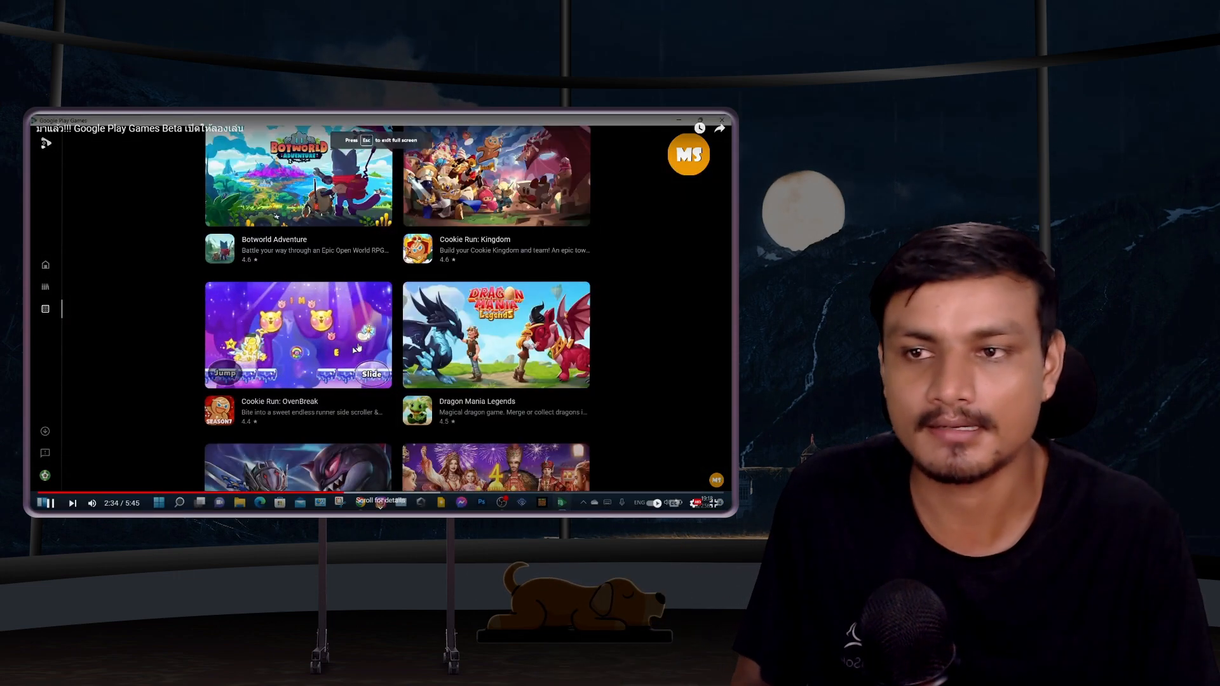
pyautogui.scroll(-3)
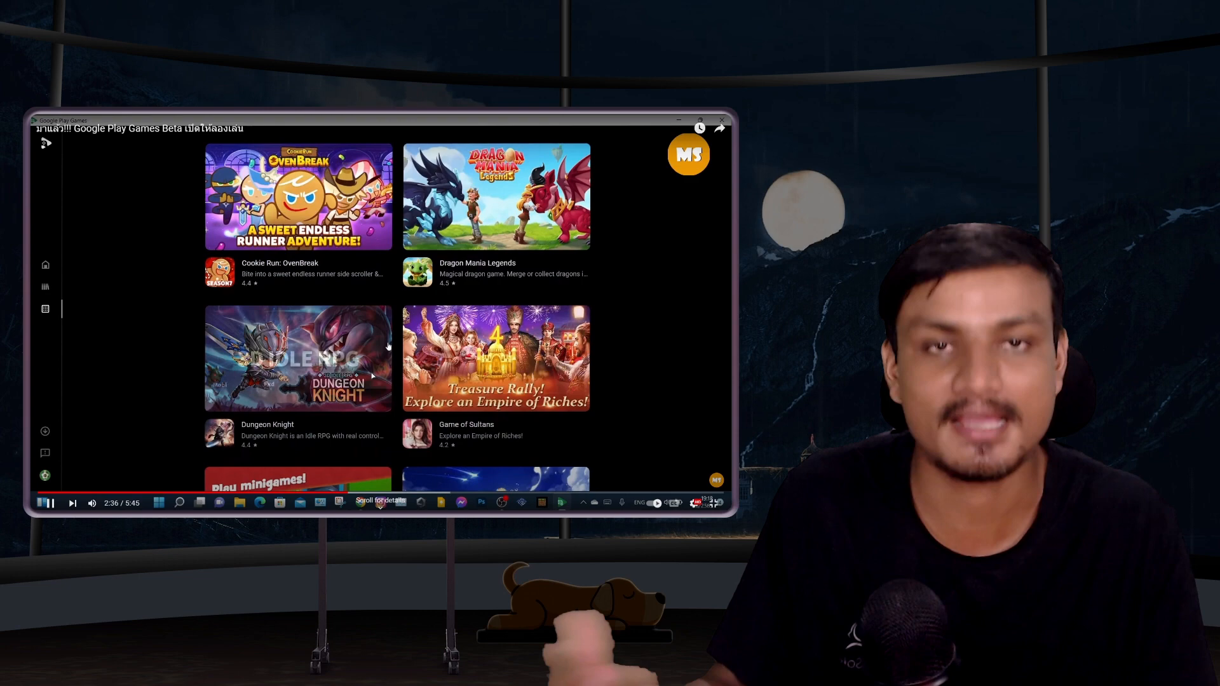
pyautogui.scroll(-3)
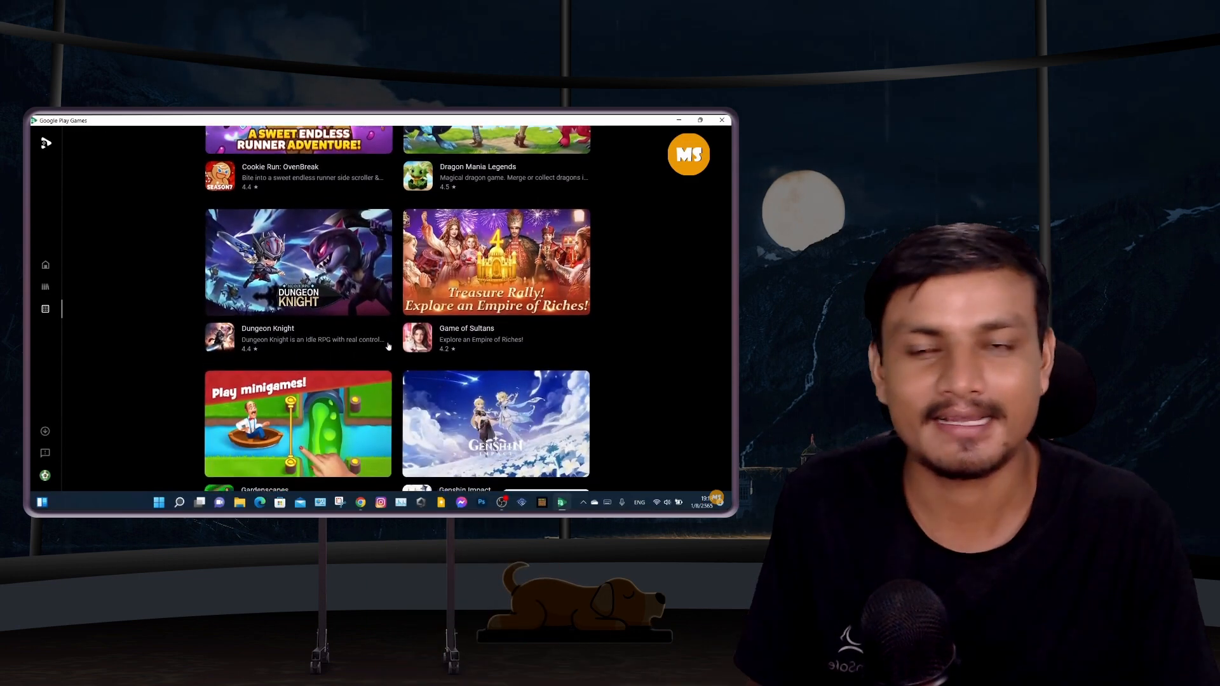
pyautogui.scroll(-3)
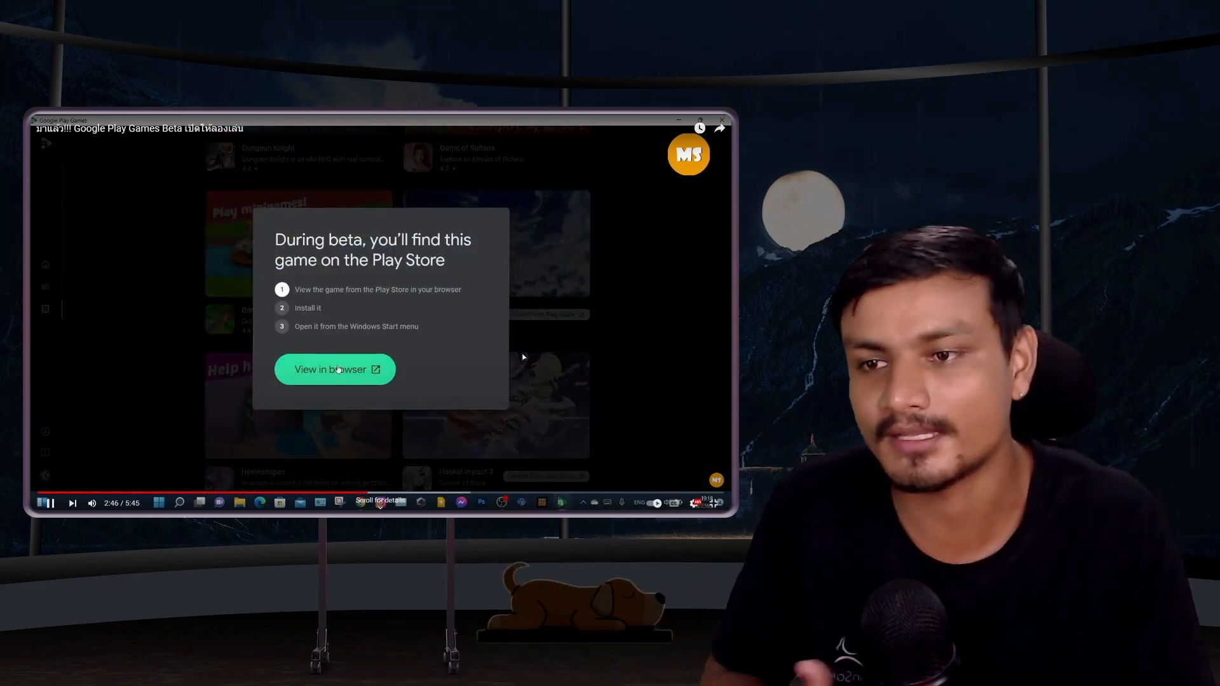
pyautogui.click(334, 369)
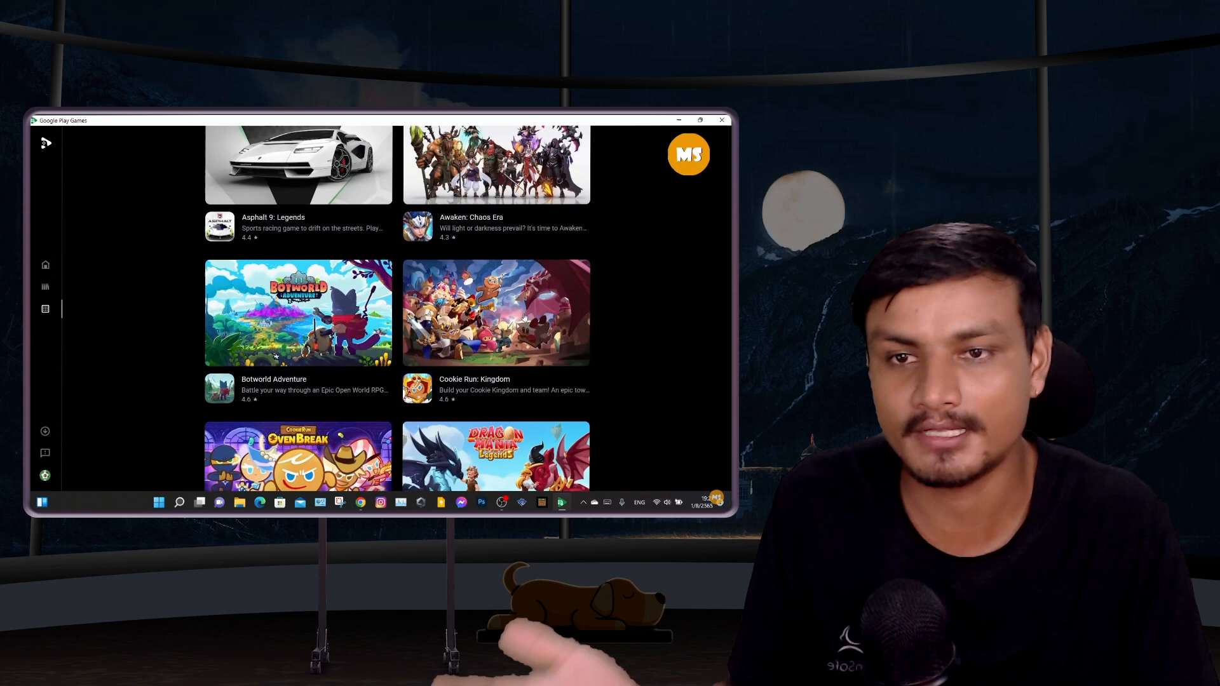
pyautogui.scroll(-3)
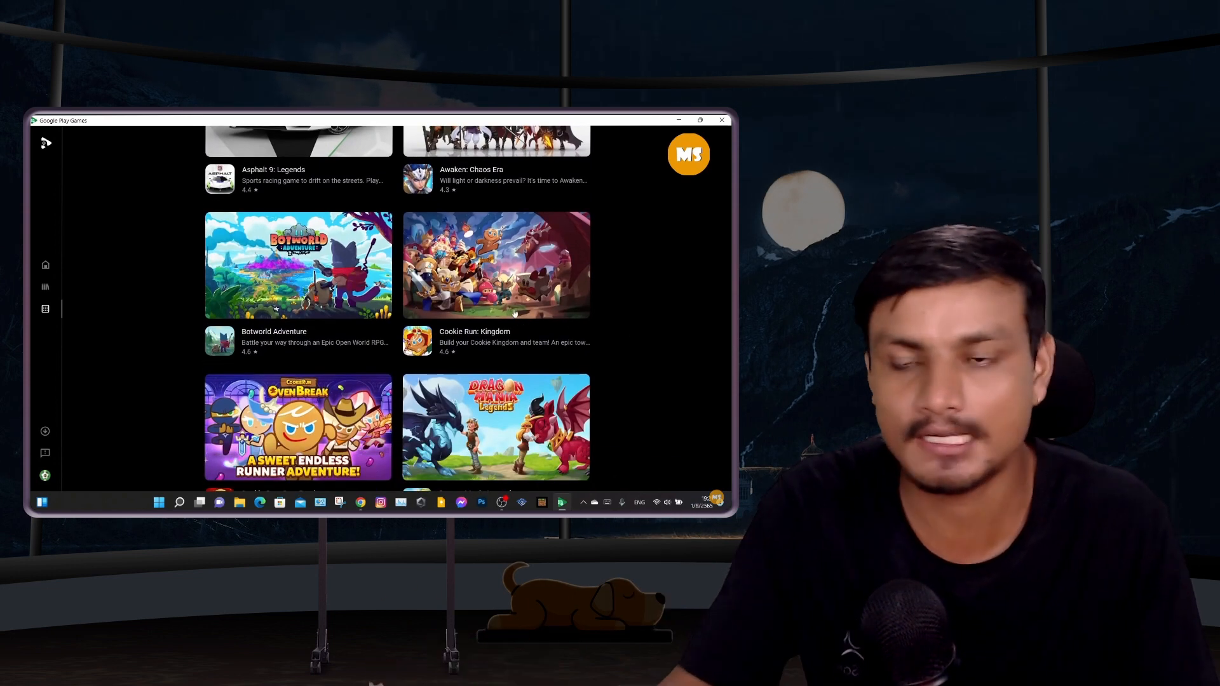
pyautogui.scroll(-3)
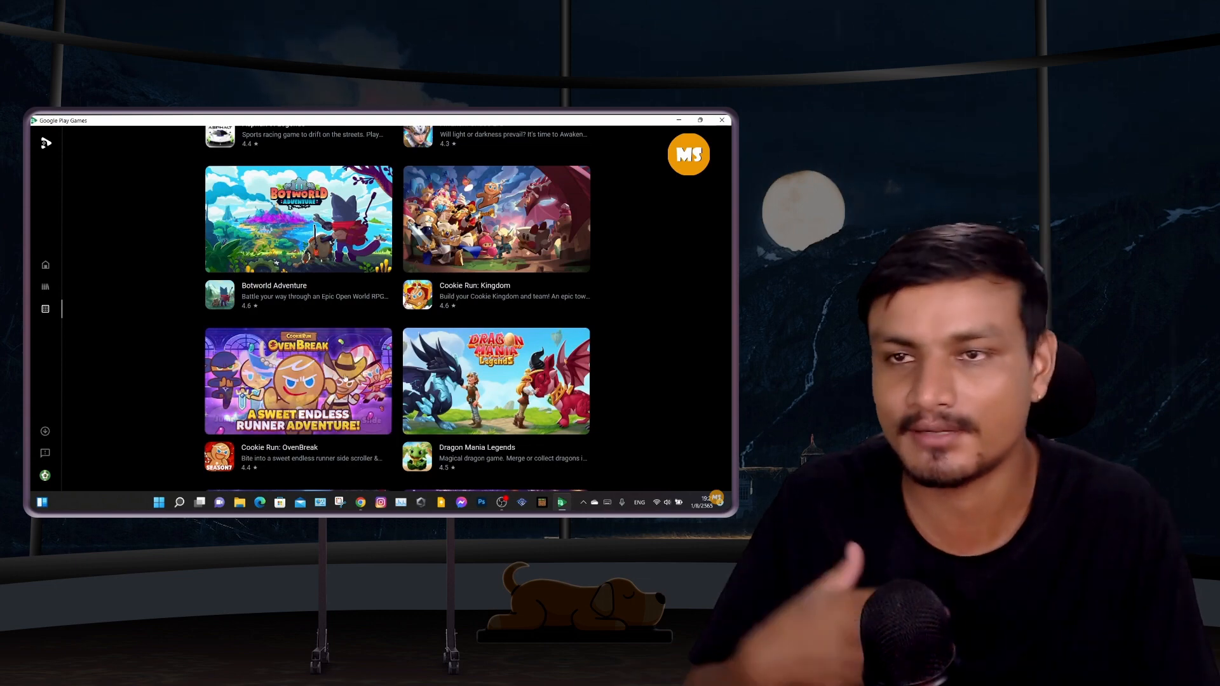
# Stop the app clip and return to the Google Play Games website's games showcase
pyautogui.click(298, 381)
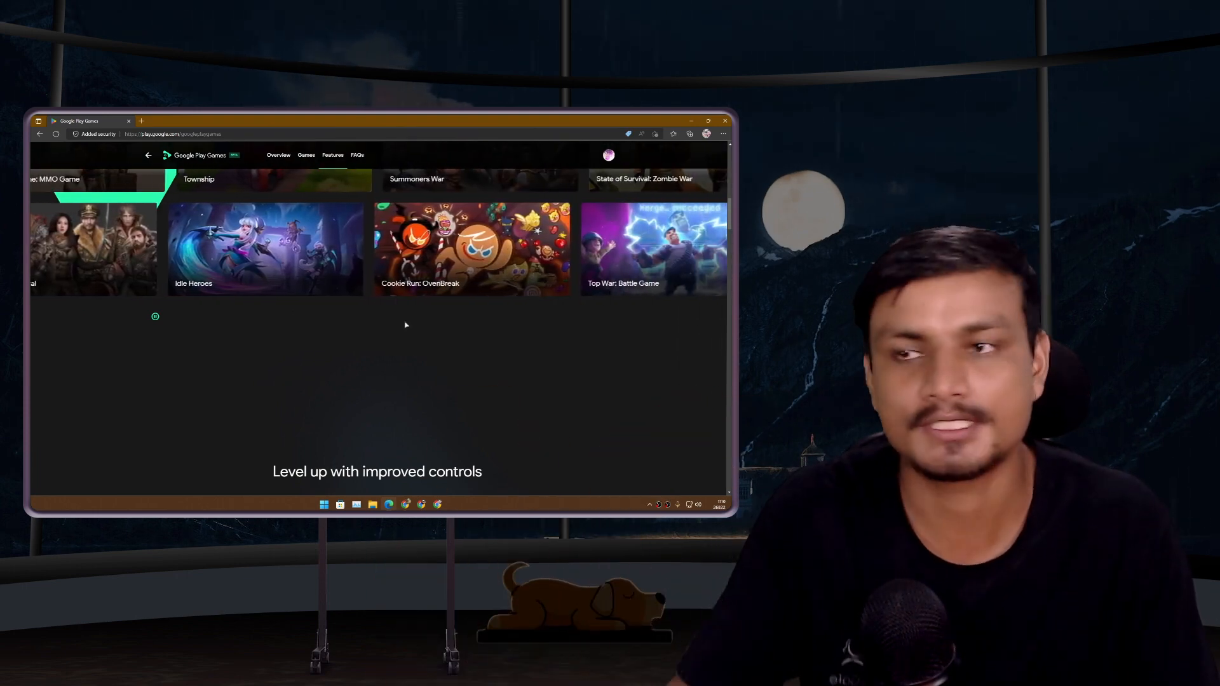
# Scroll past rewards and the beta-eligibility FAQ, then jump to the cross-device progress-sync Features section
pyautogui.scroll(-3)
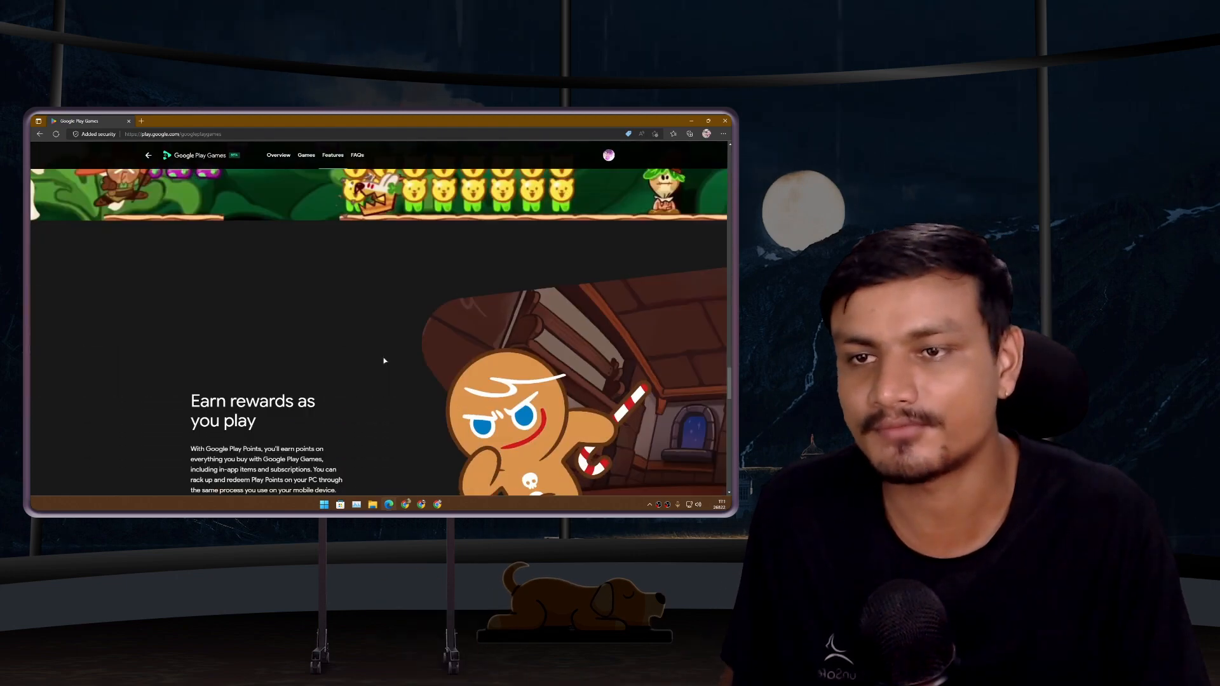
pyautogui.scroll(-3)
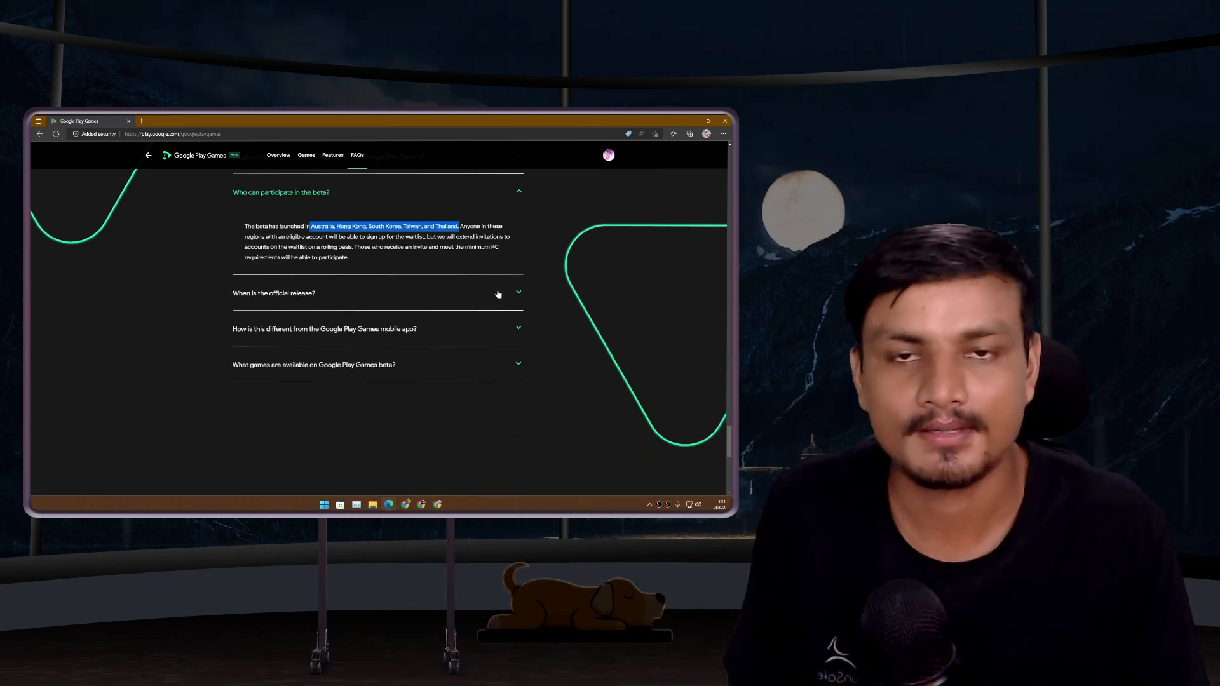
pyautogui.click(332, 156)
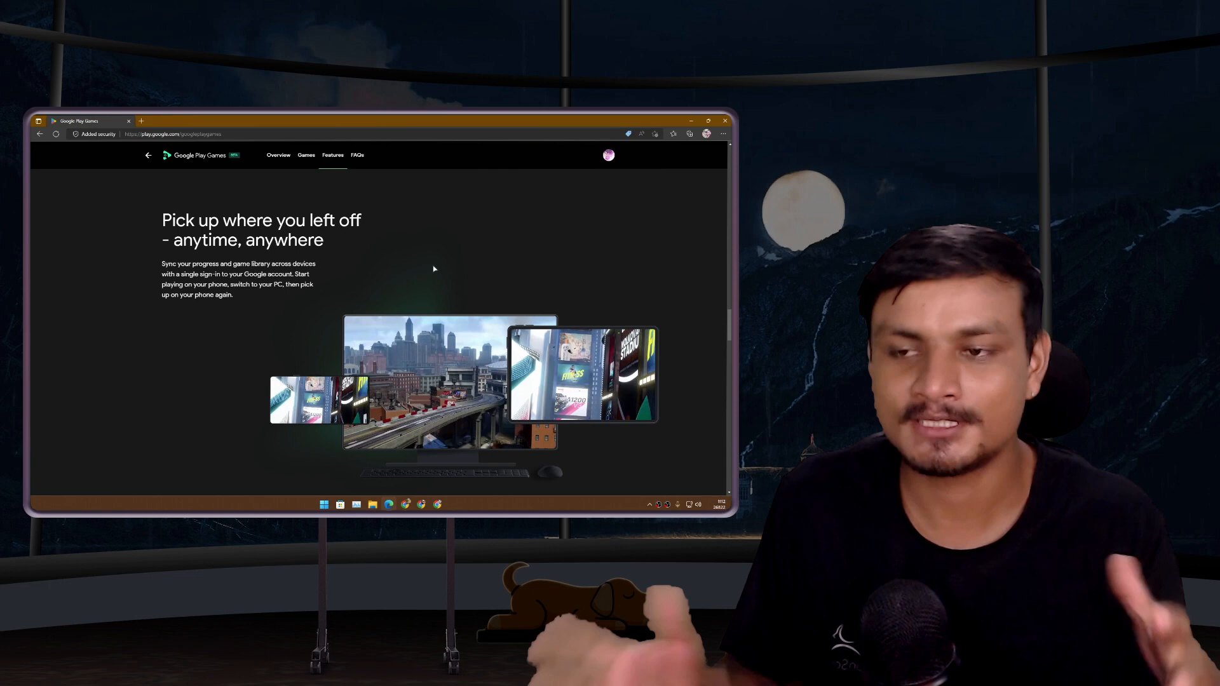